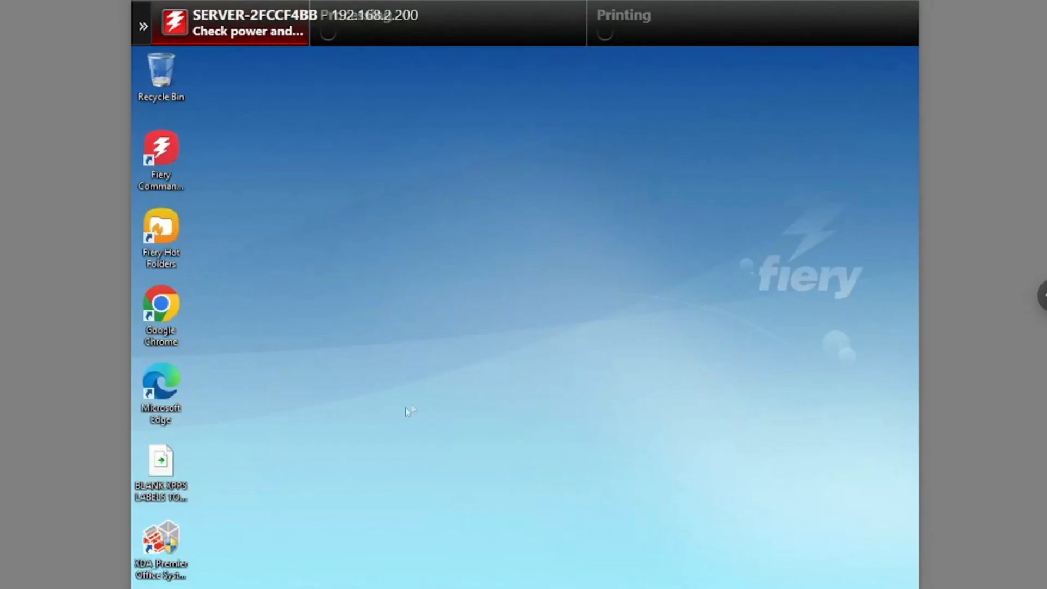
Step: Launch Fiery Command WorkStation from its desktop shortcut, connecting to server SERVER-2FCCF4BB
click(160, 146)
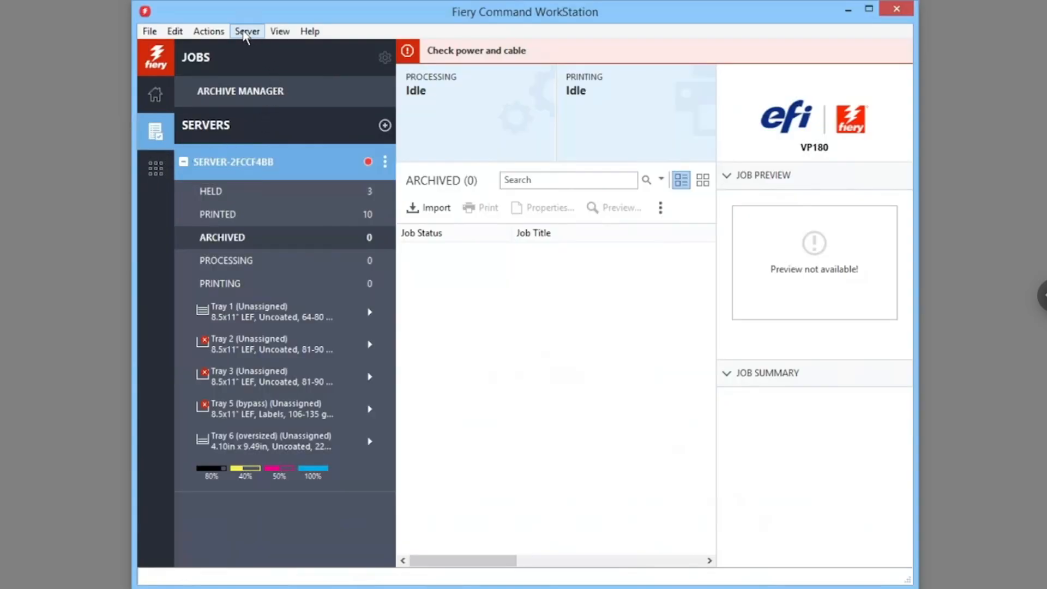
Step: Open the Device Center for SERVER-2FCCF4BB from the Server menu
click(247, 31)
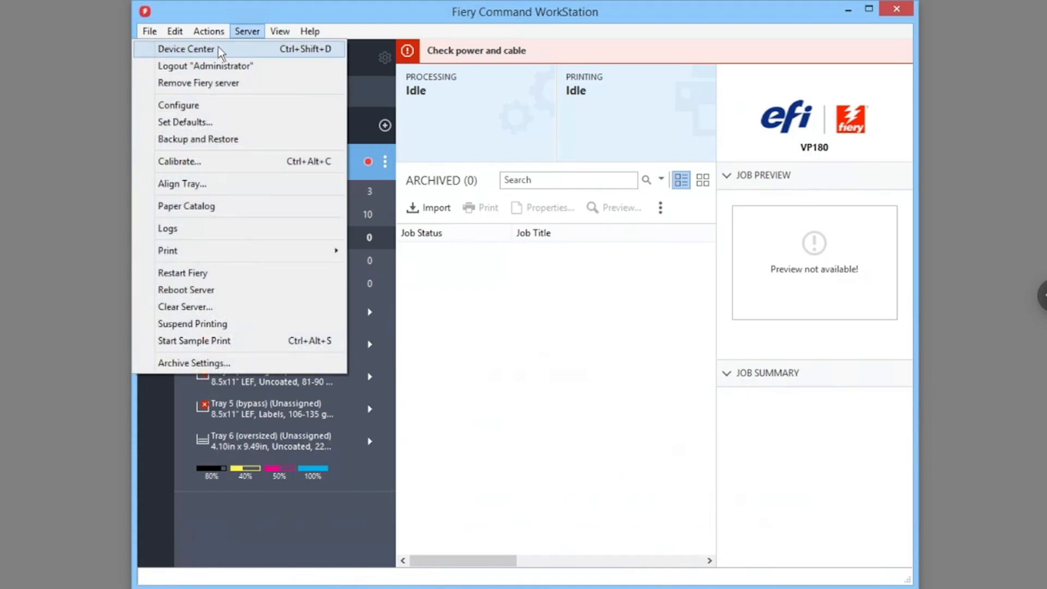
click(186, 49)
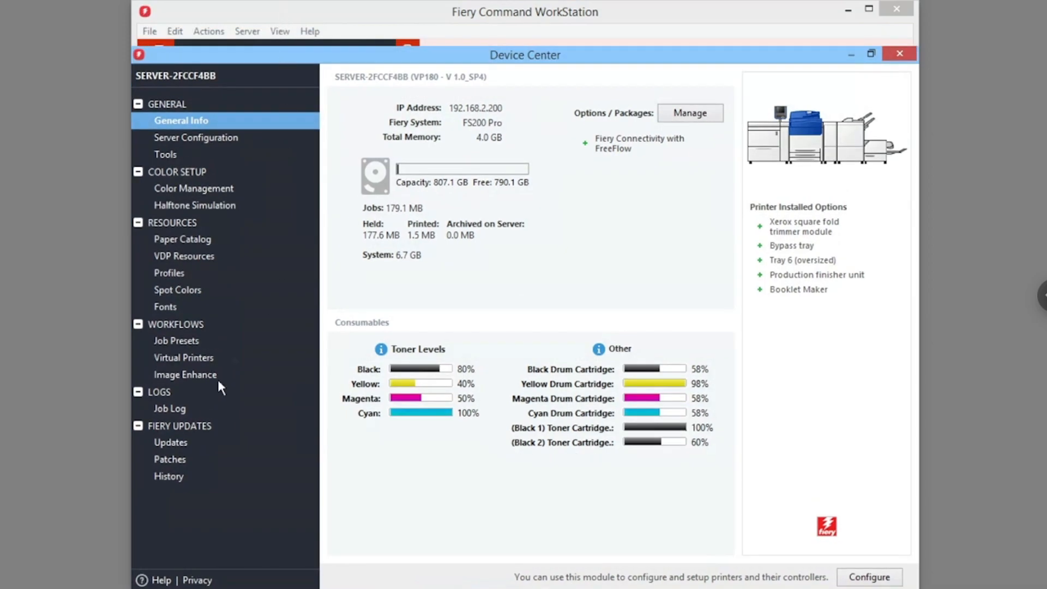
mouse_move(136, 363)
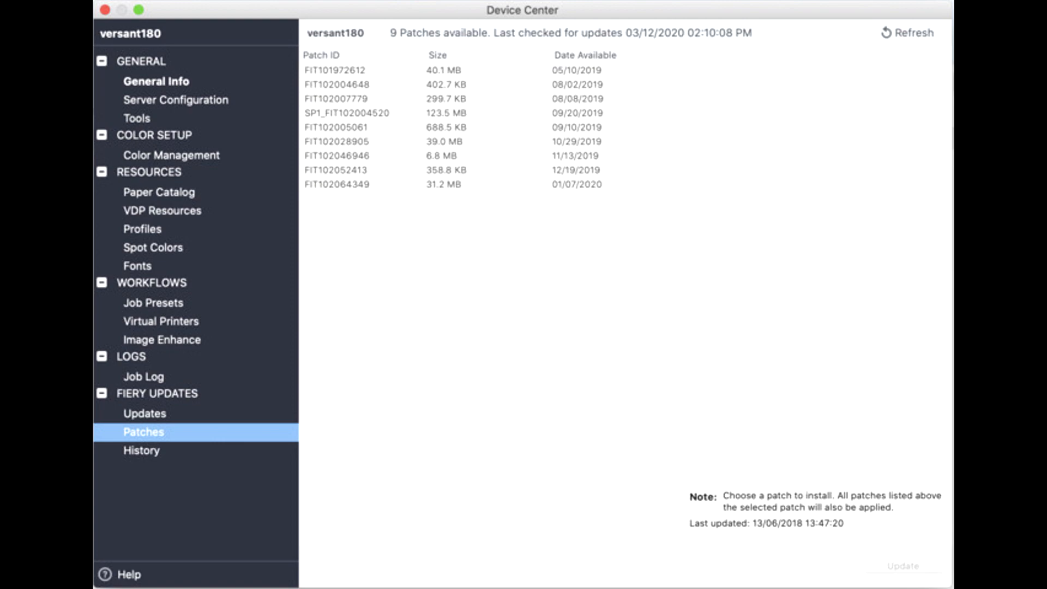
Step: Select the newest patch so all nine apply, and start the update
click(337, 184)
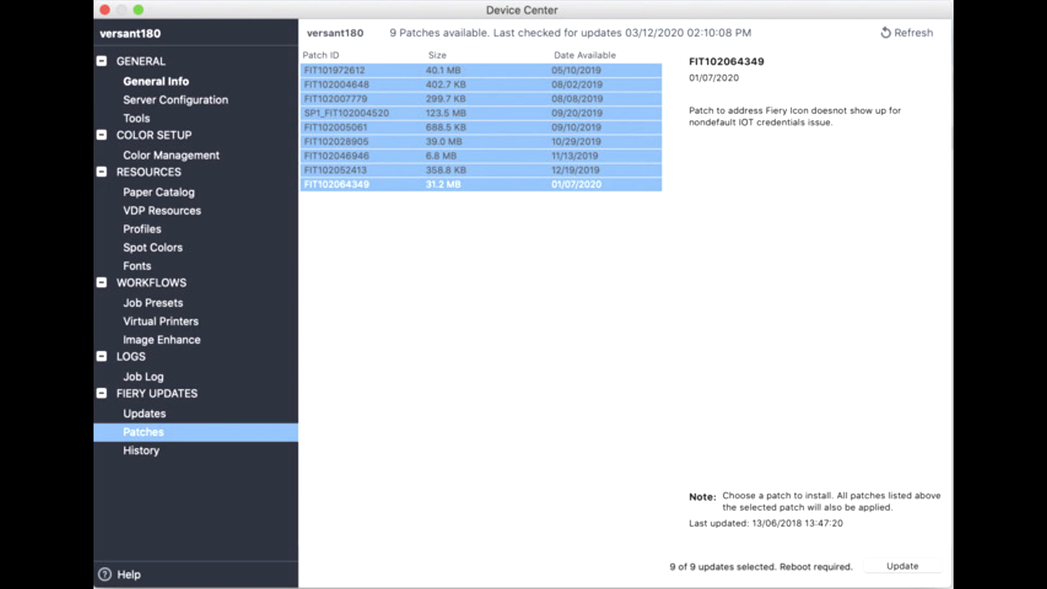
click(902, 565)
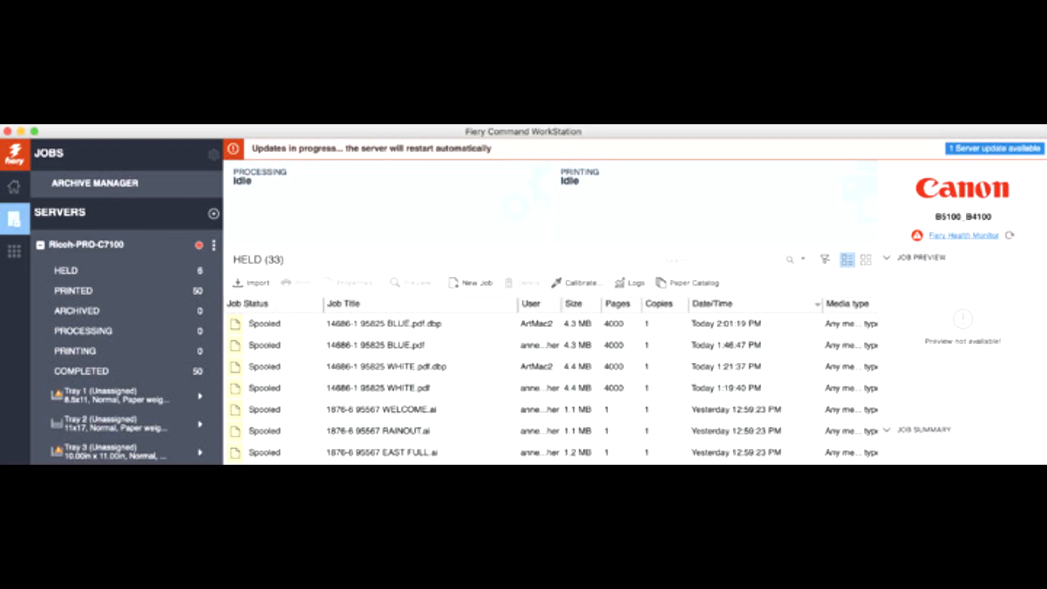